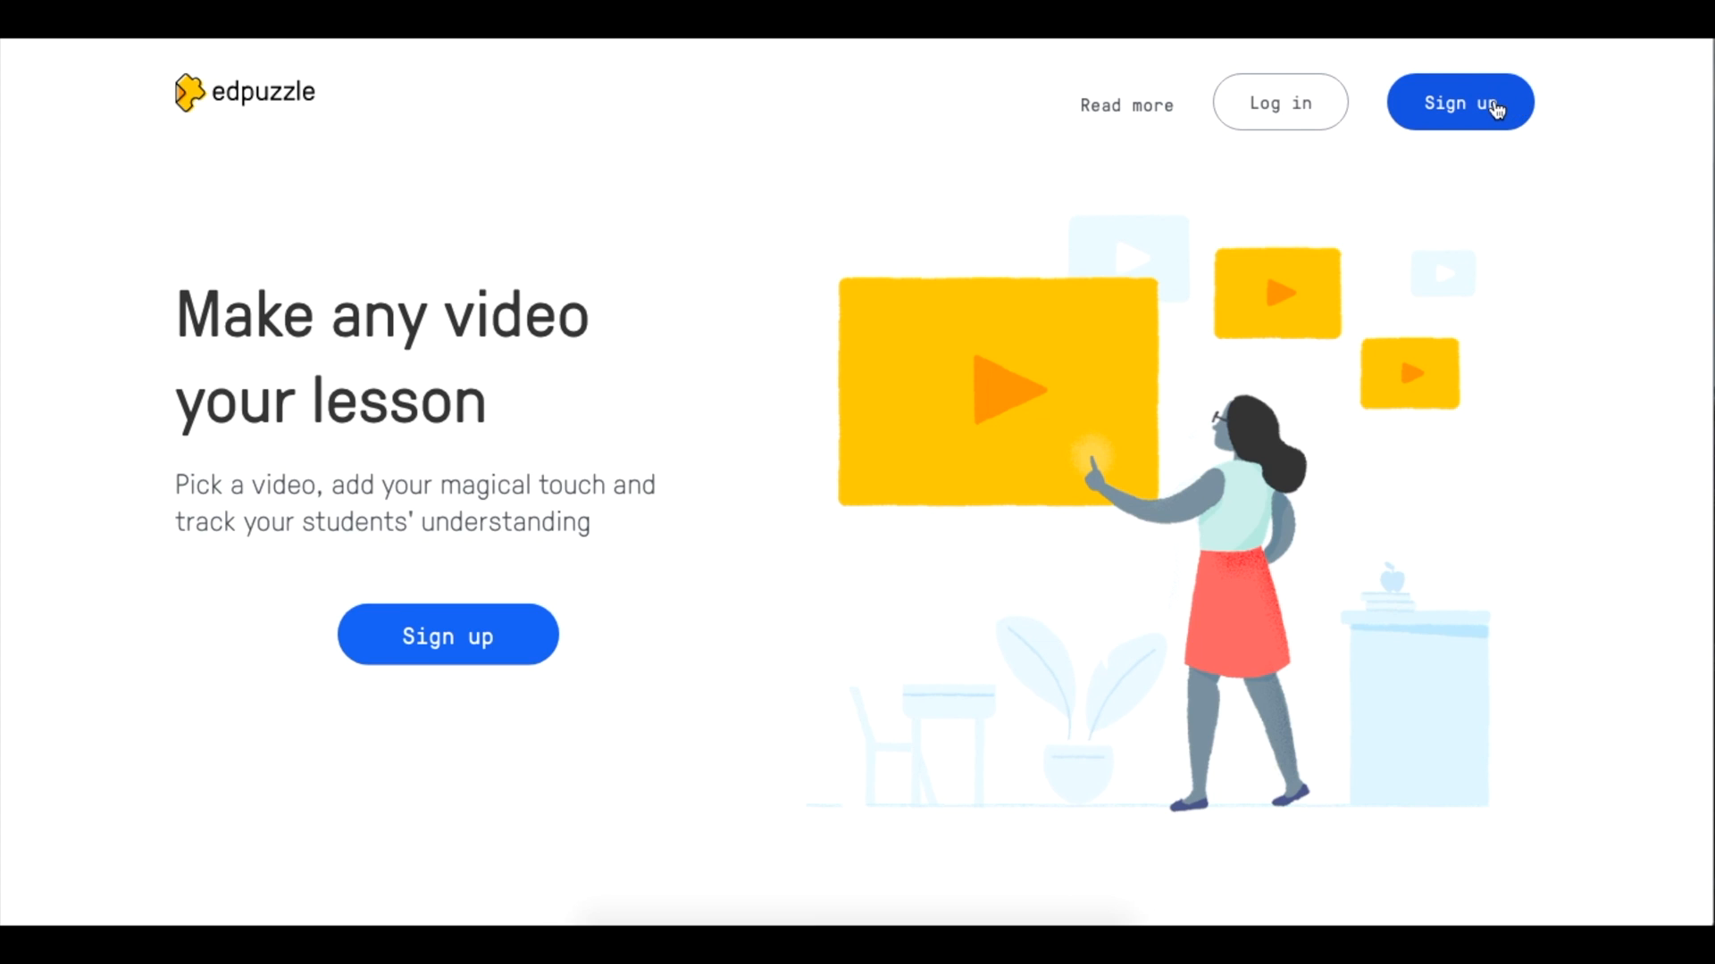
Sign up for an Edpuzzle teacher account through Google and land on the Algebra Period 4 class page
click(1459, 102)
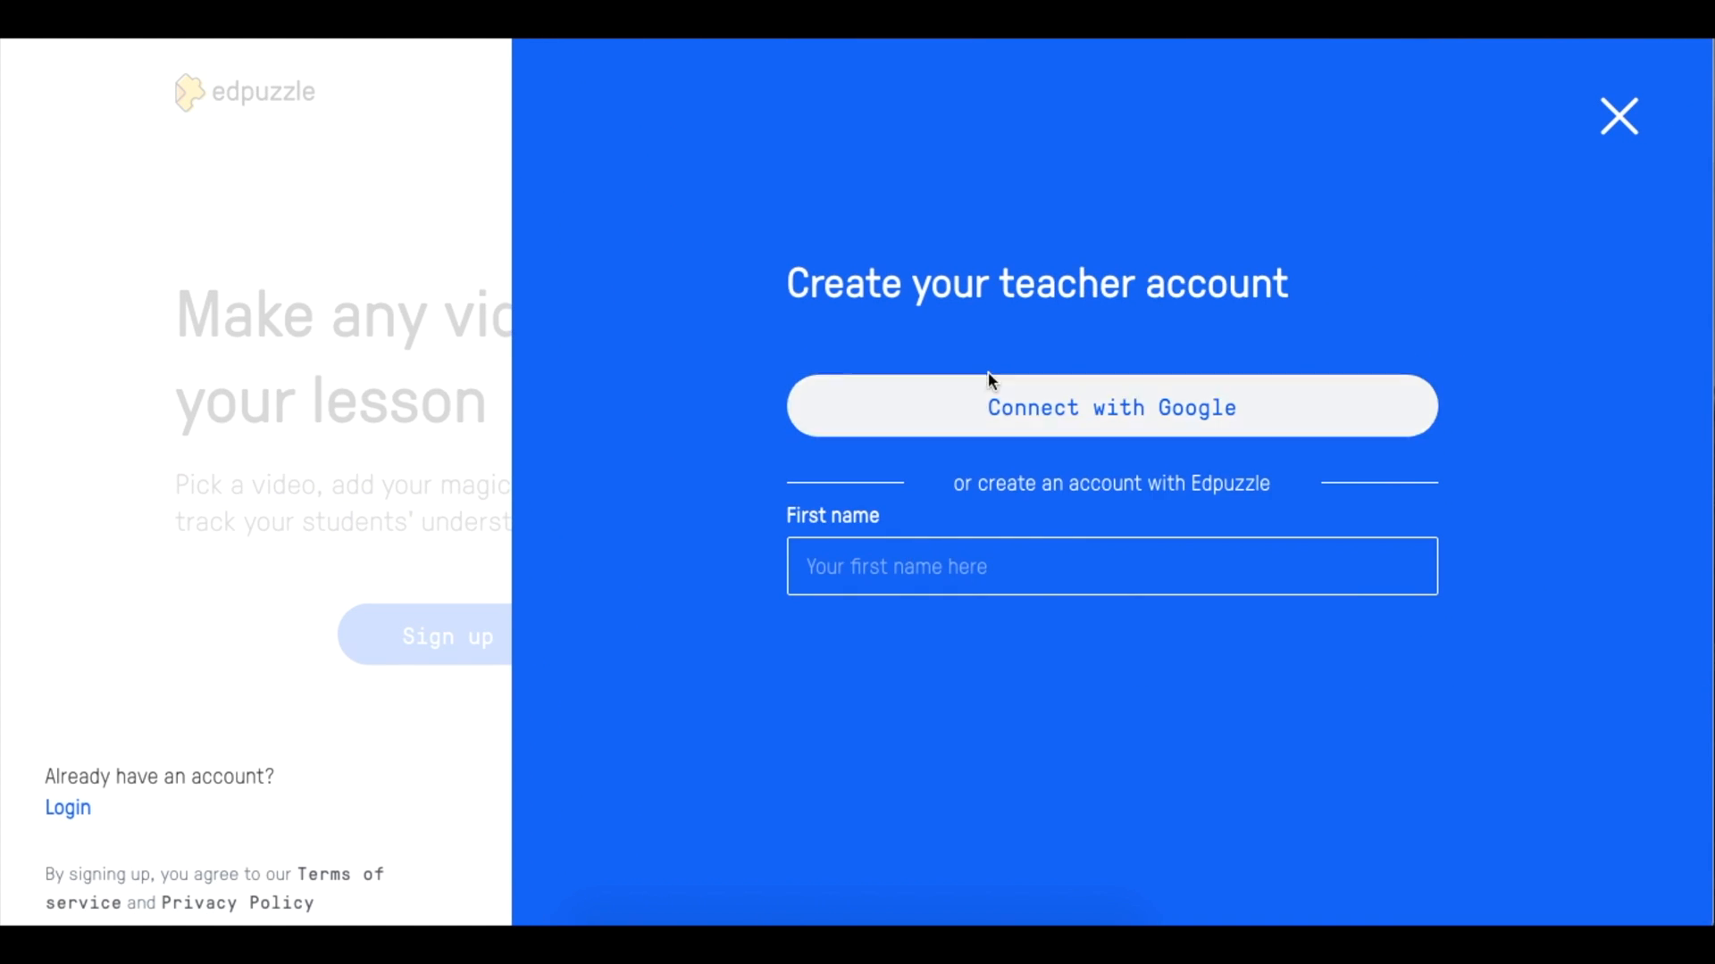
click(1110, 407)
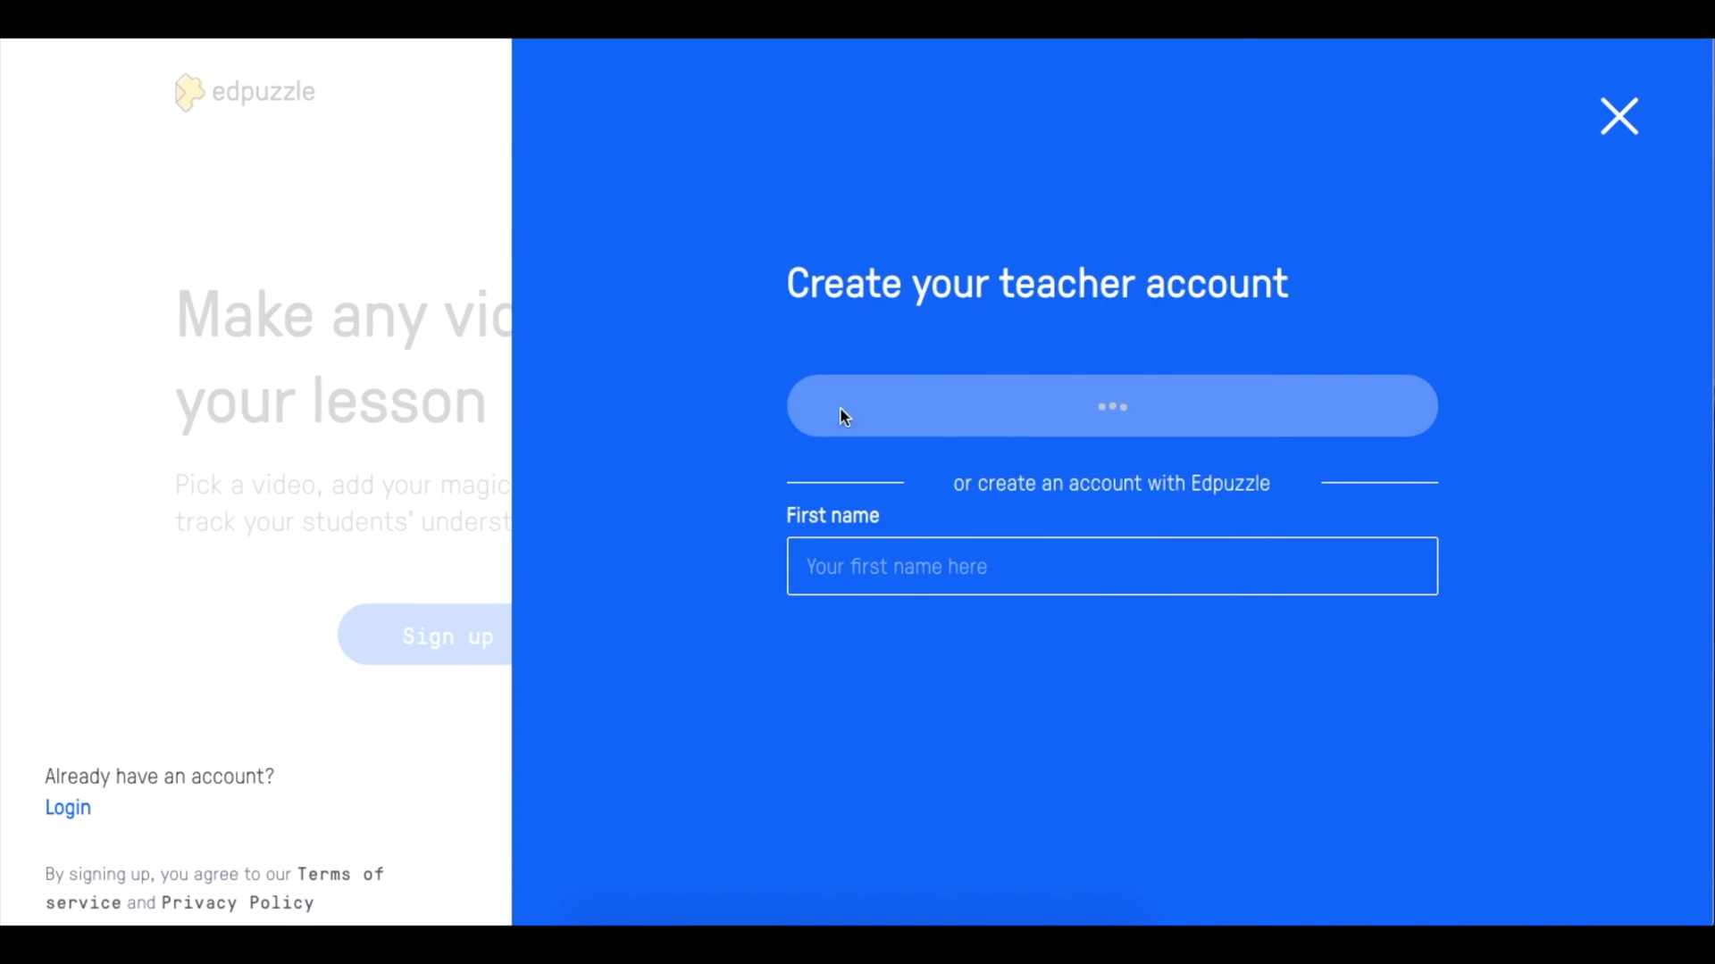
click(1618, 118)
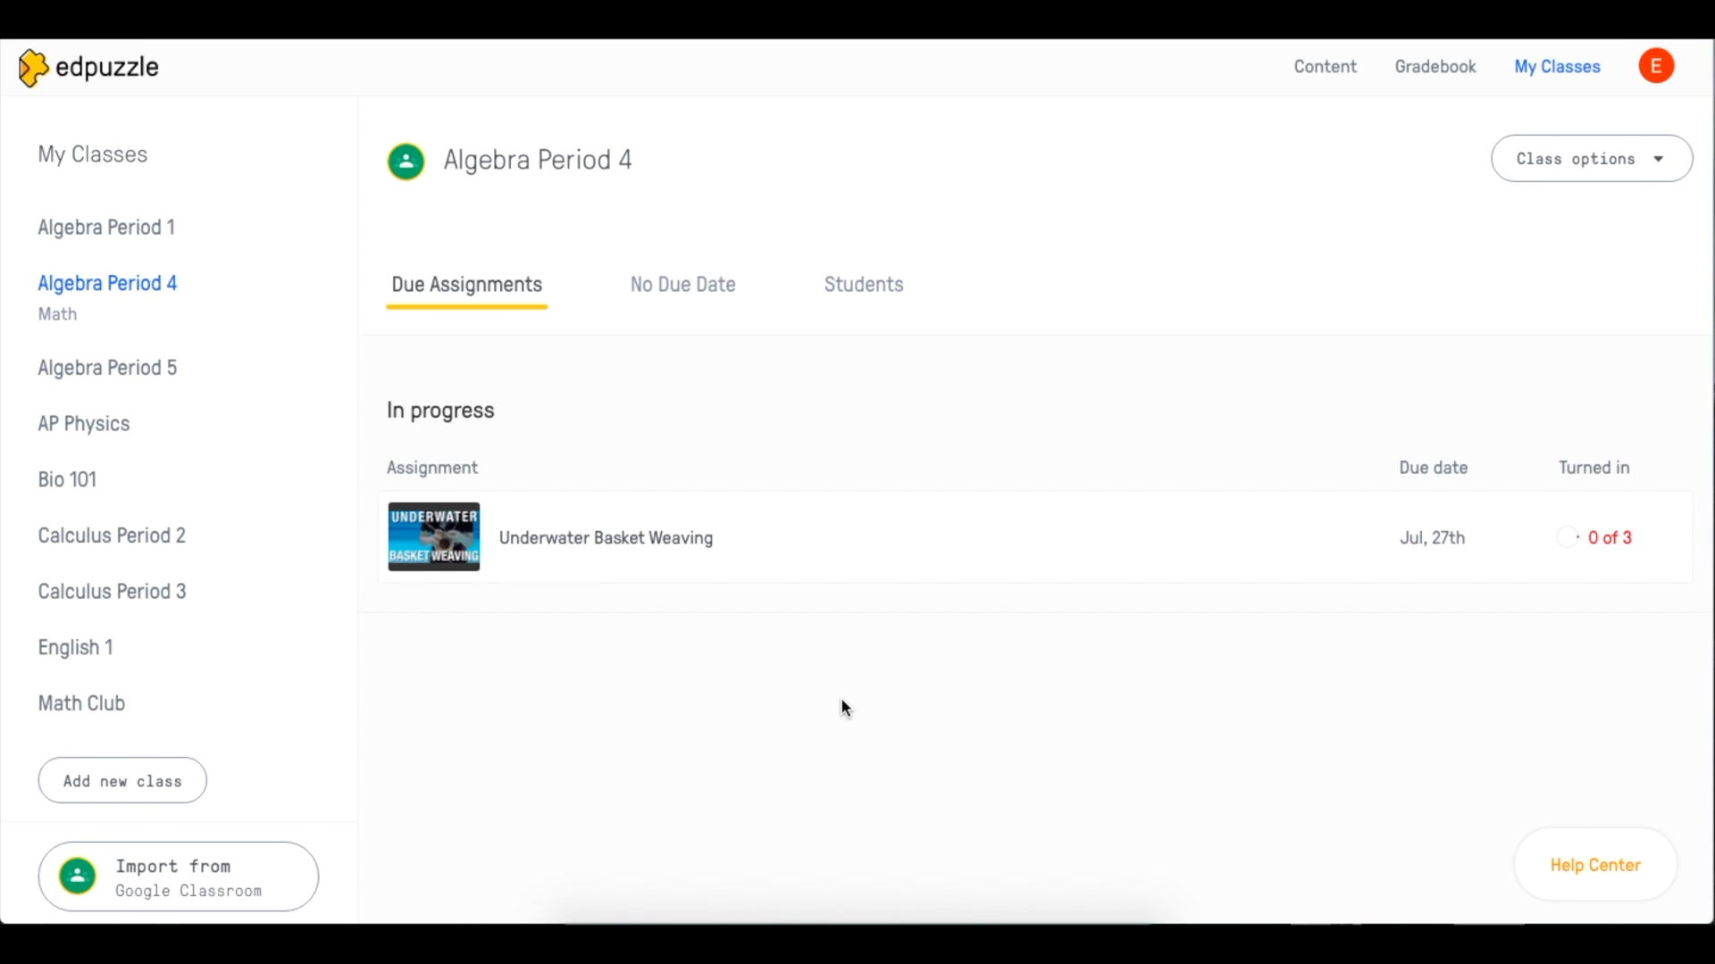
mouse_move(272, 879)
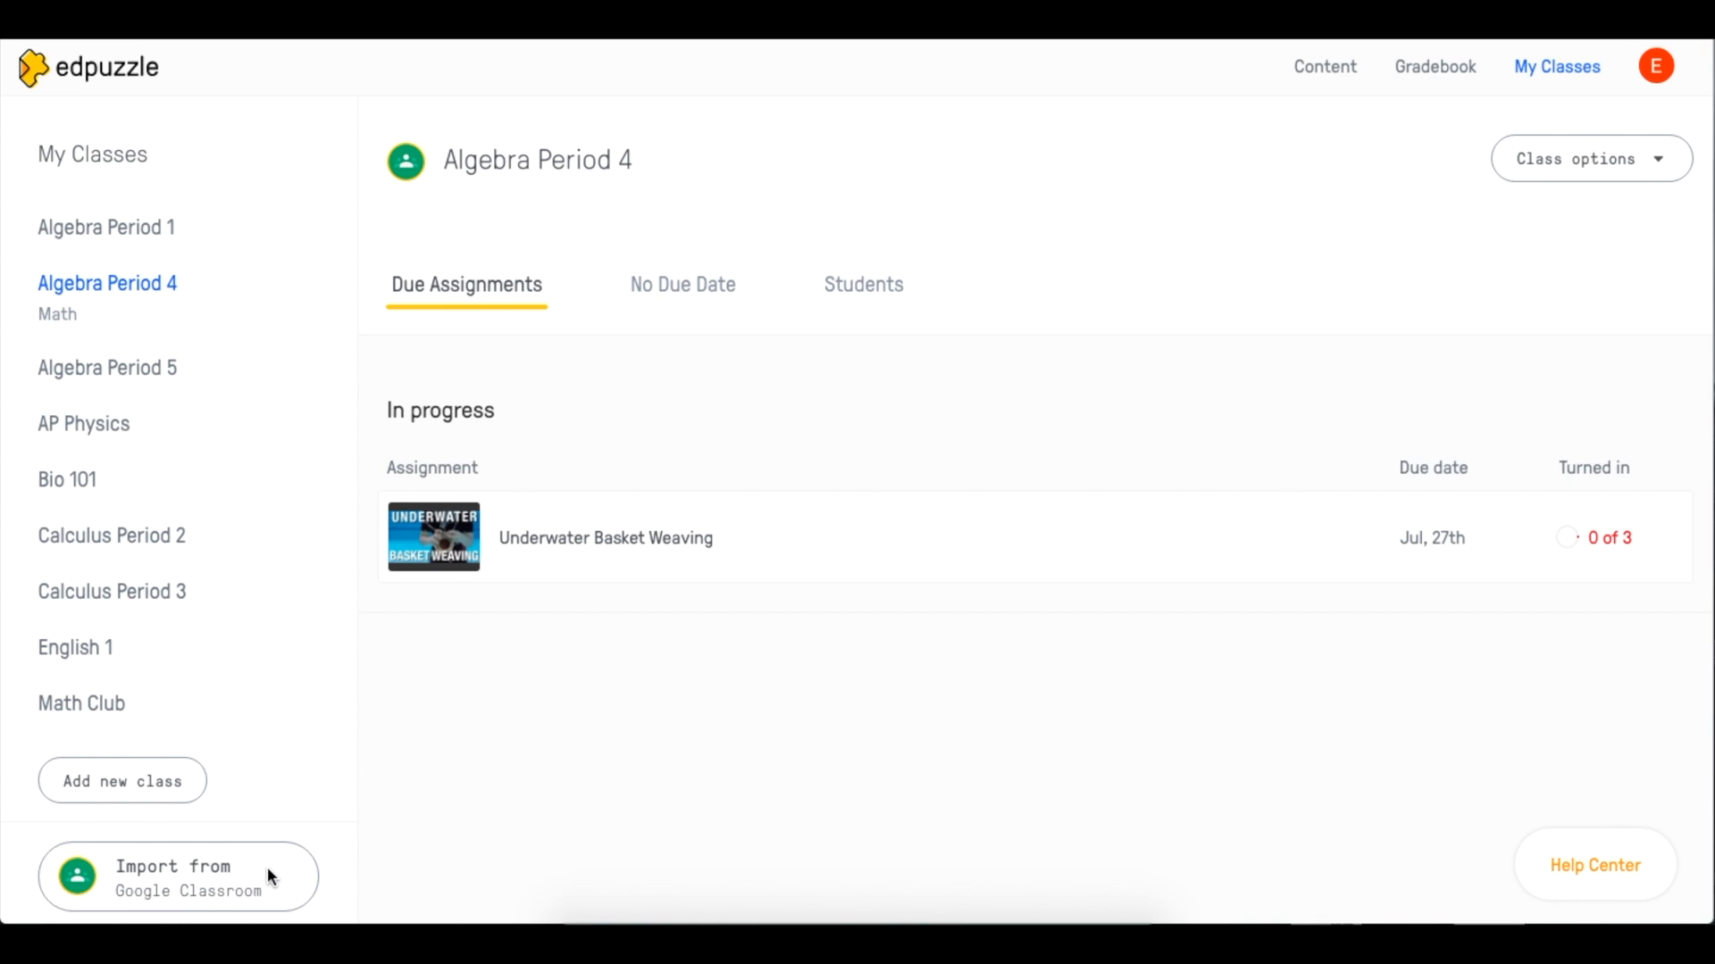
Import the Mathletics class from Google Classroom, then switch to the Math Club class
click(177, 876)
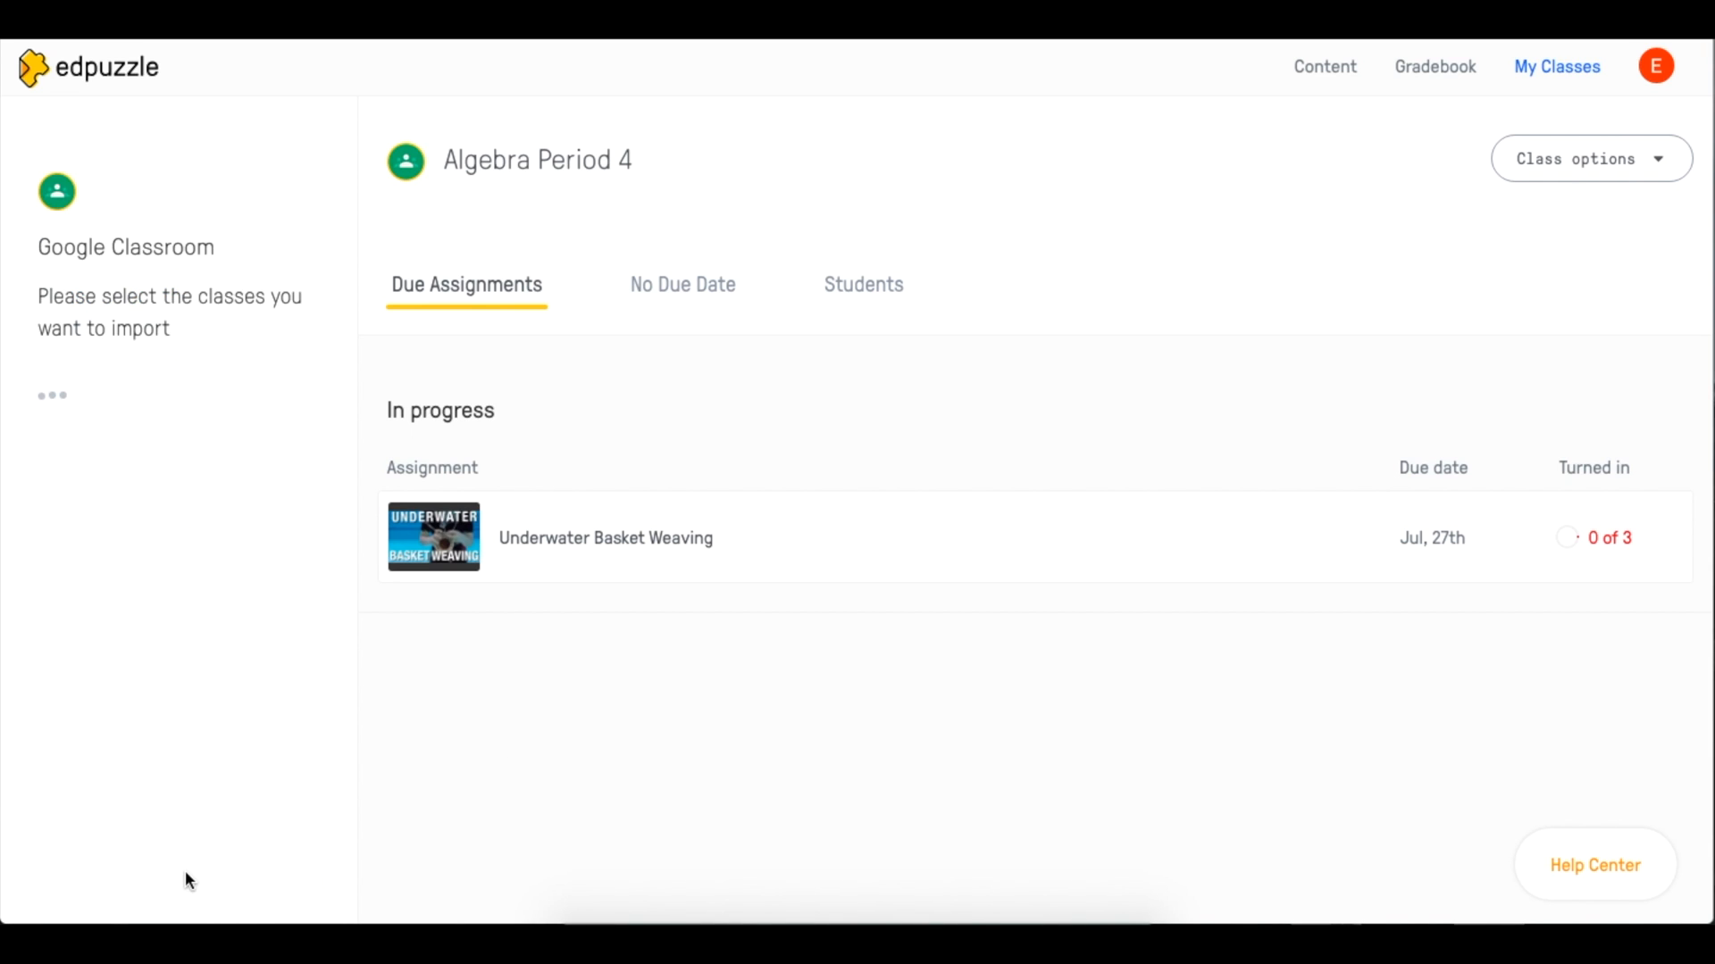
click(52, 394)
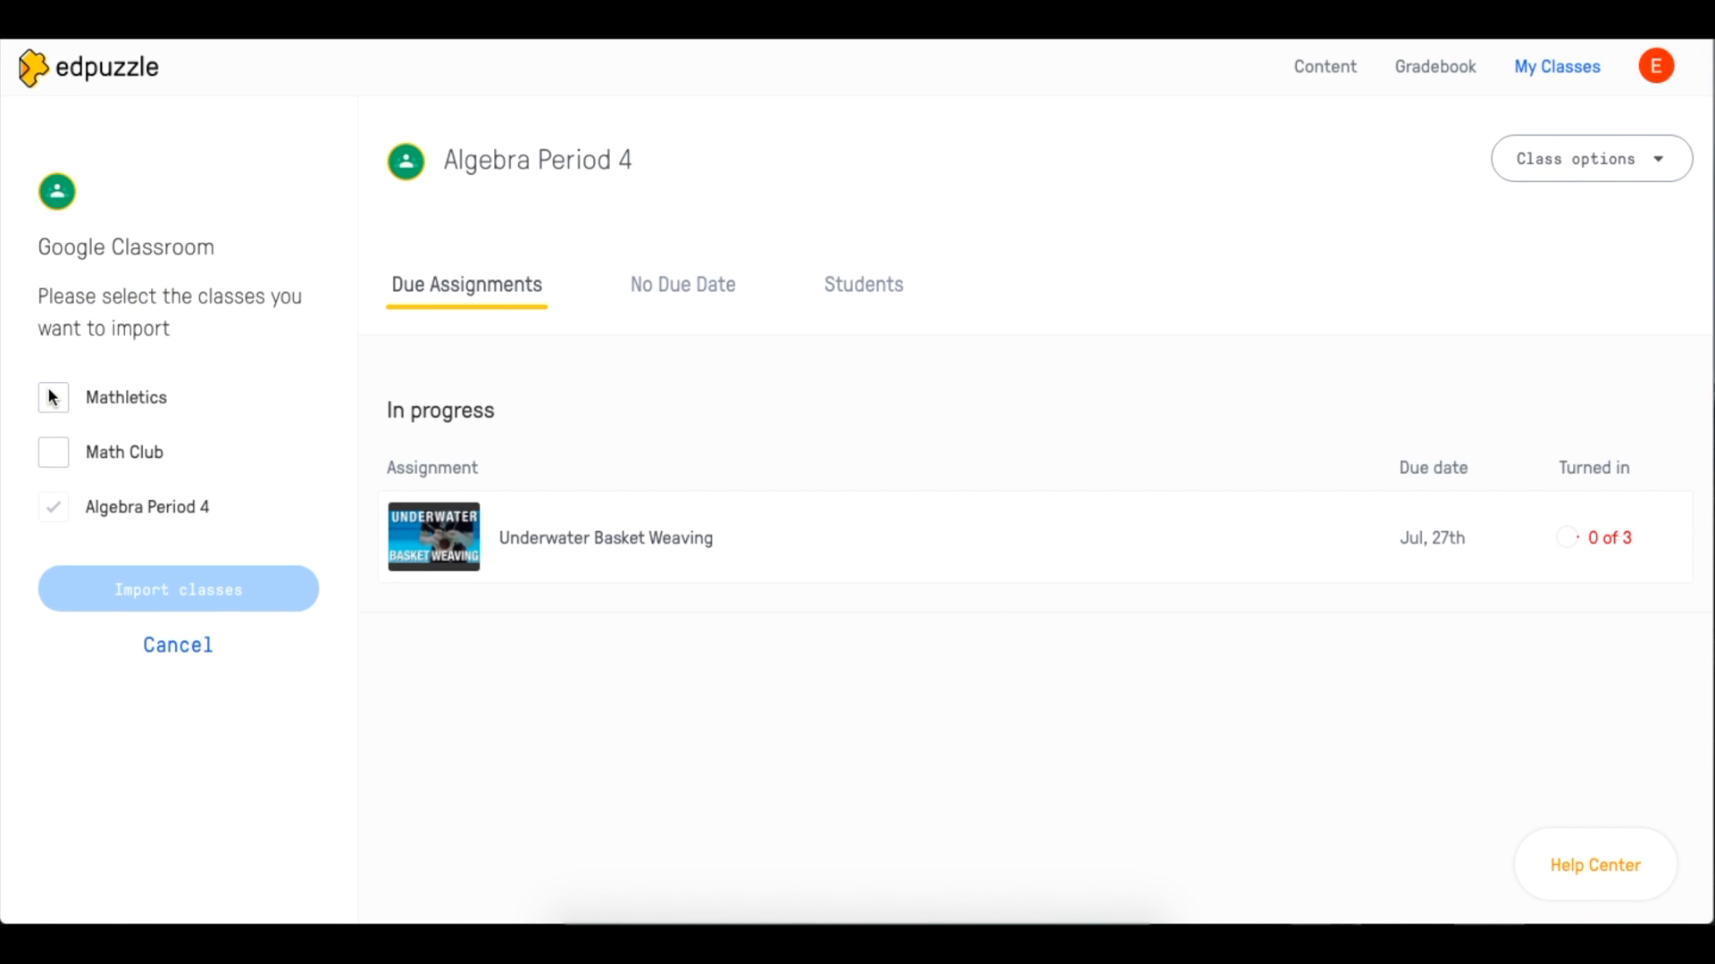
click(52, 396)
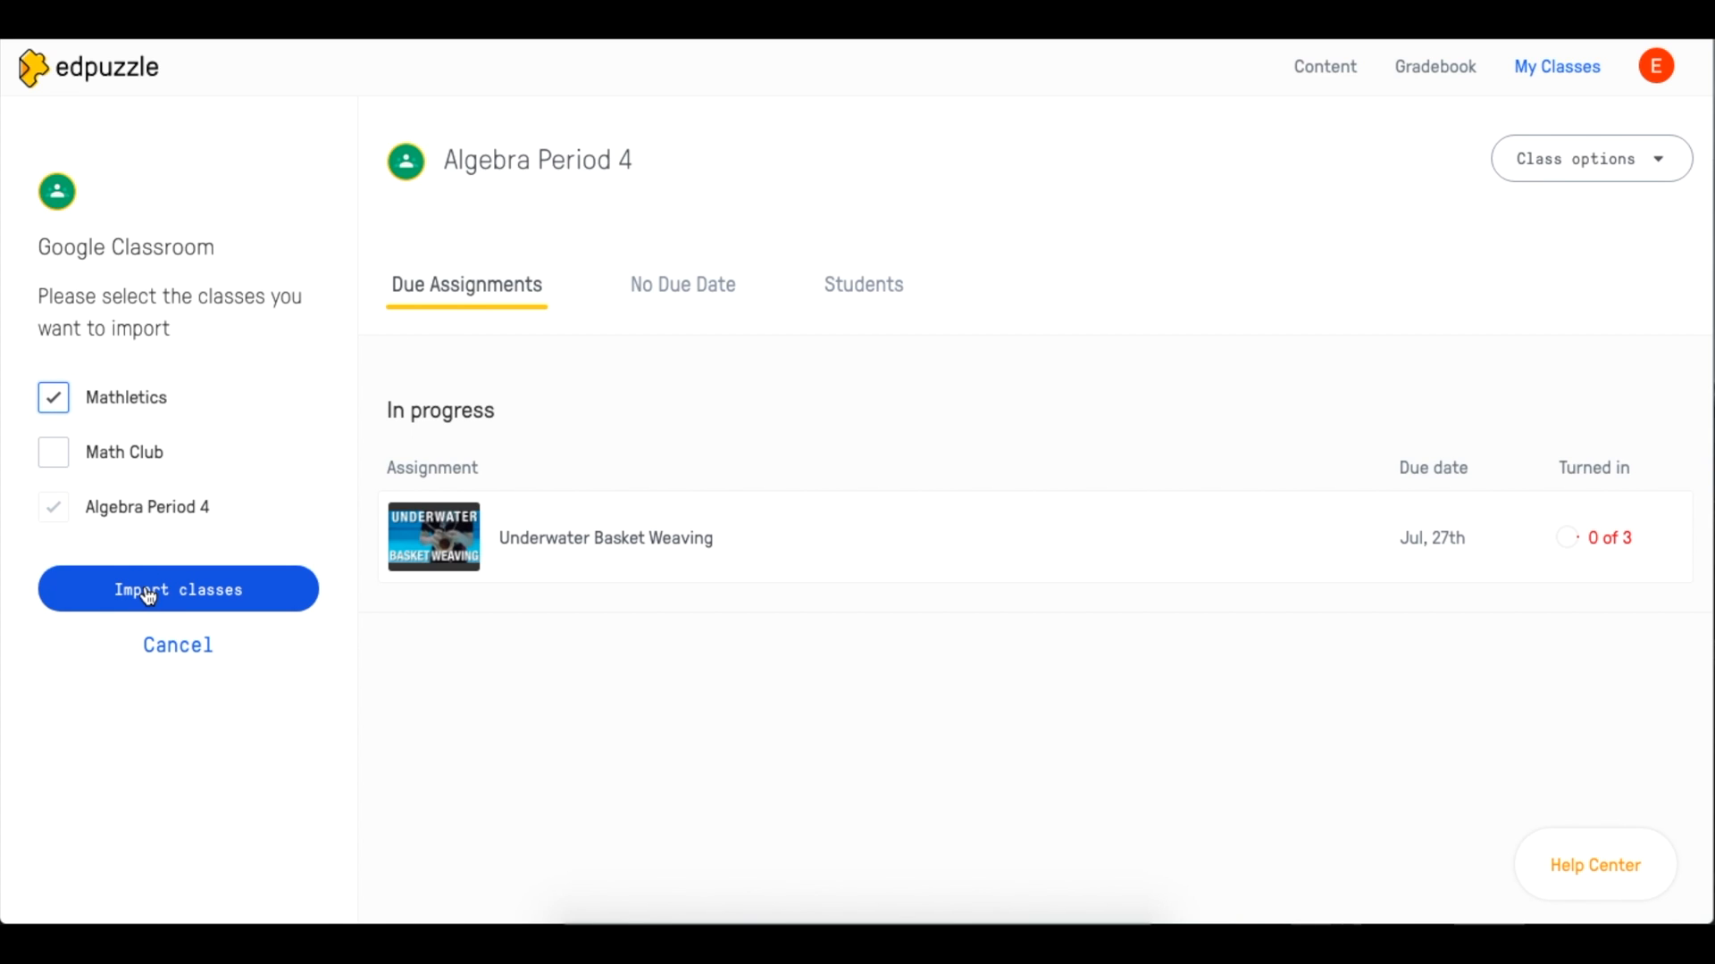
click(179, 587)
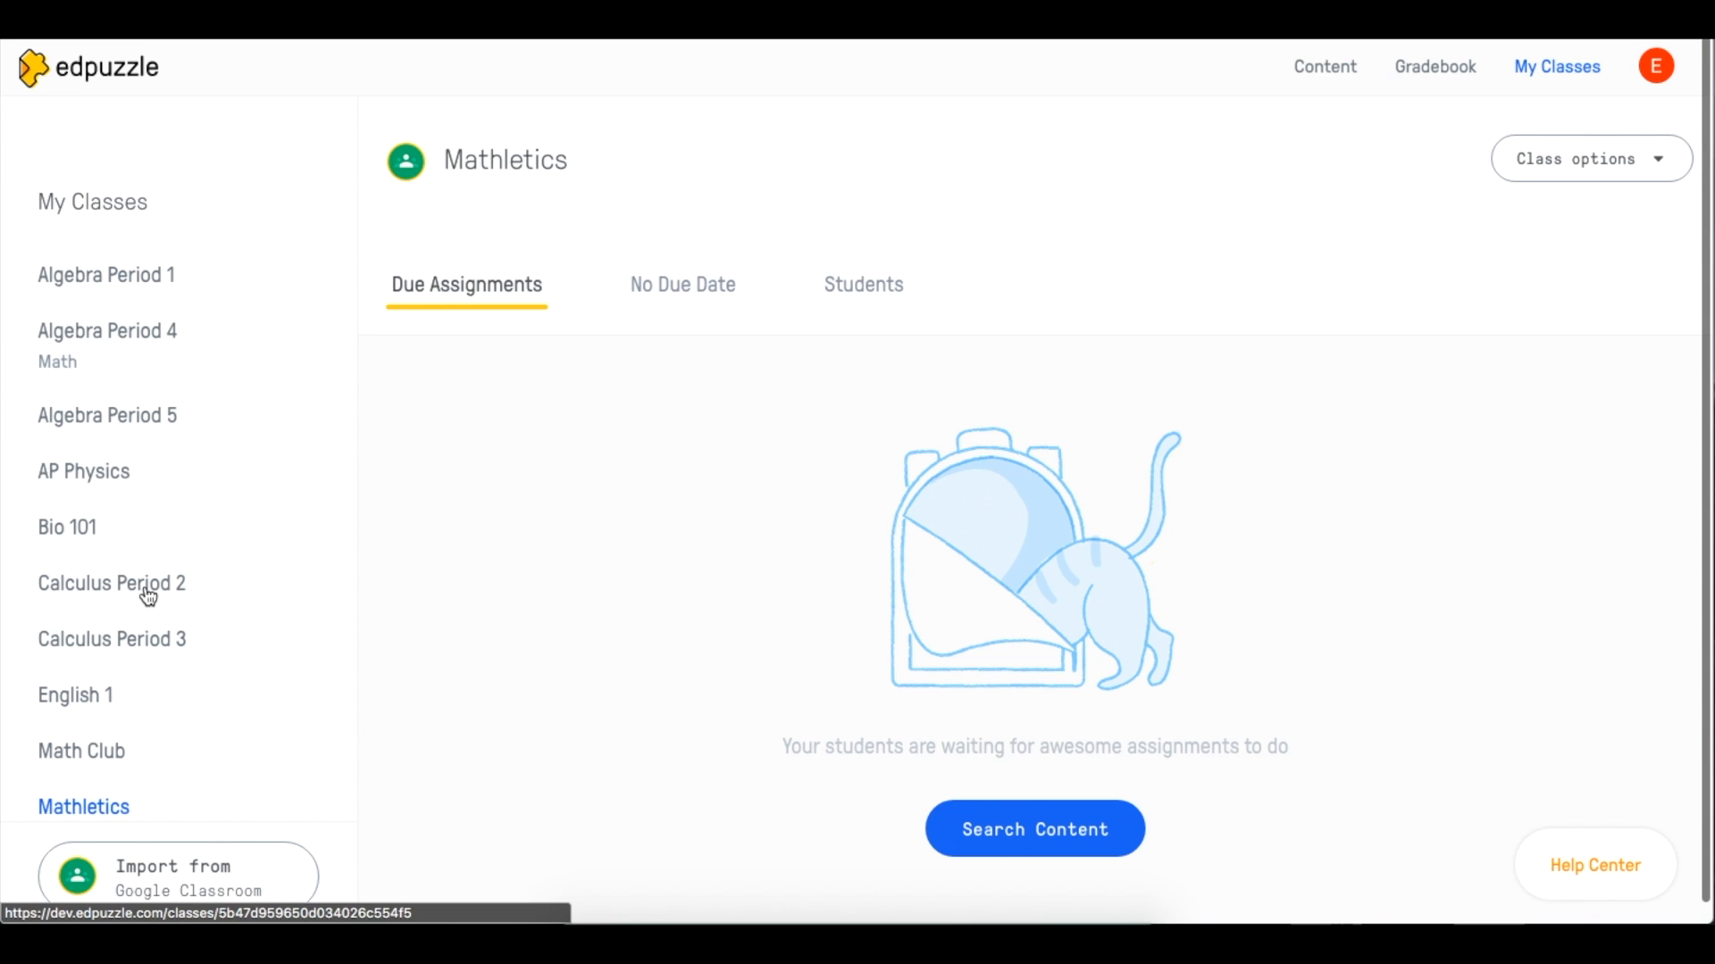
click(81, 752)
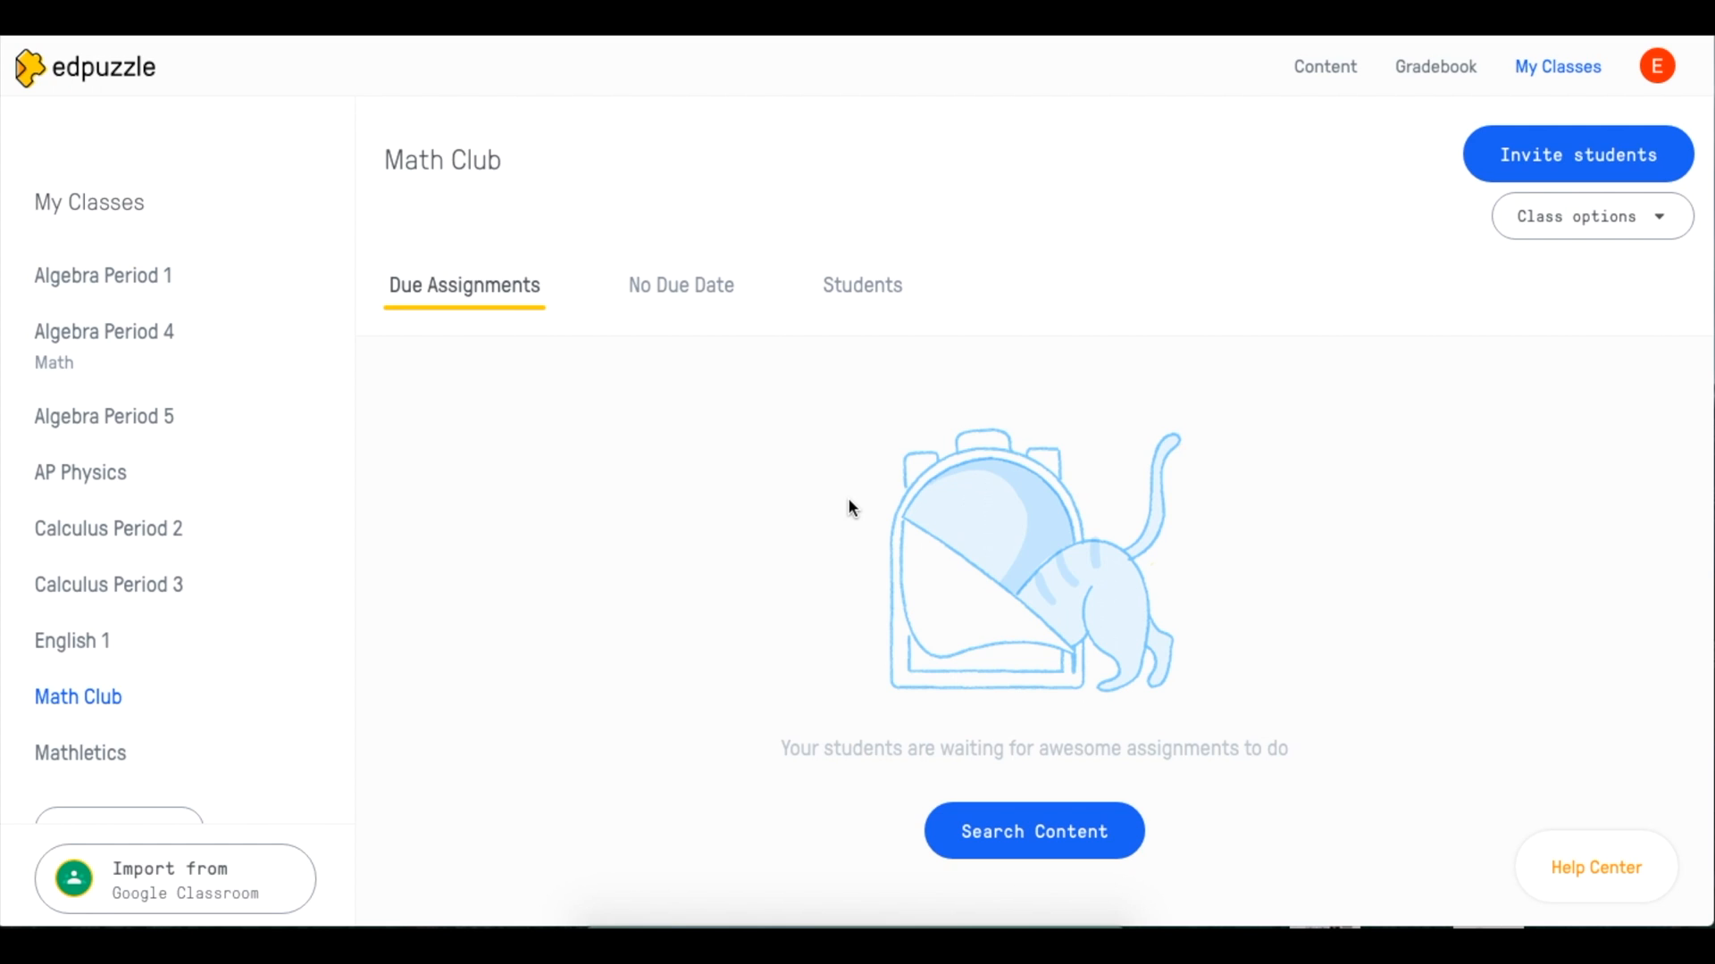
mouse_move(1654, 196)
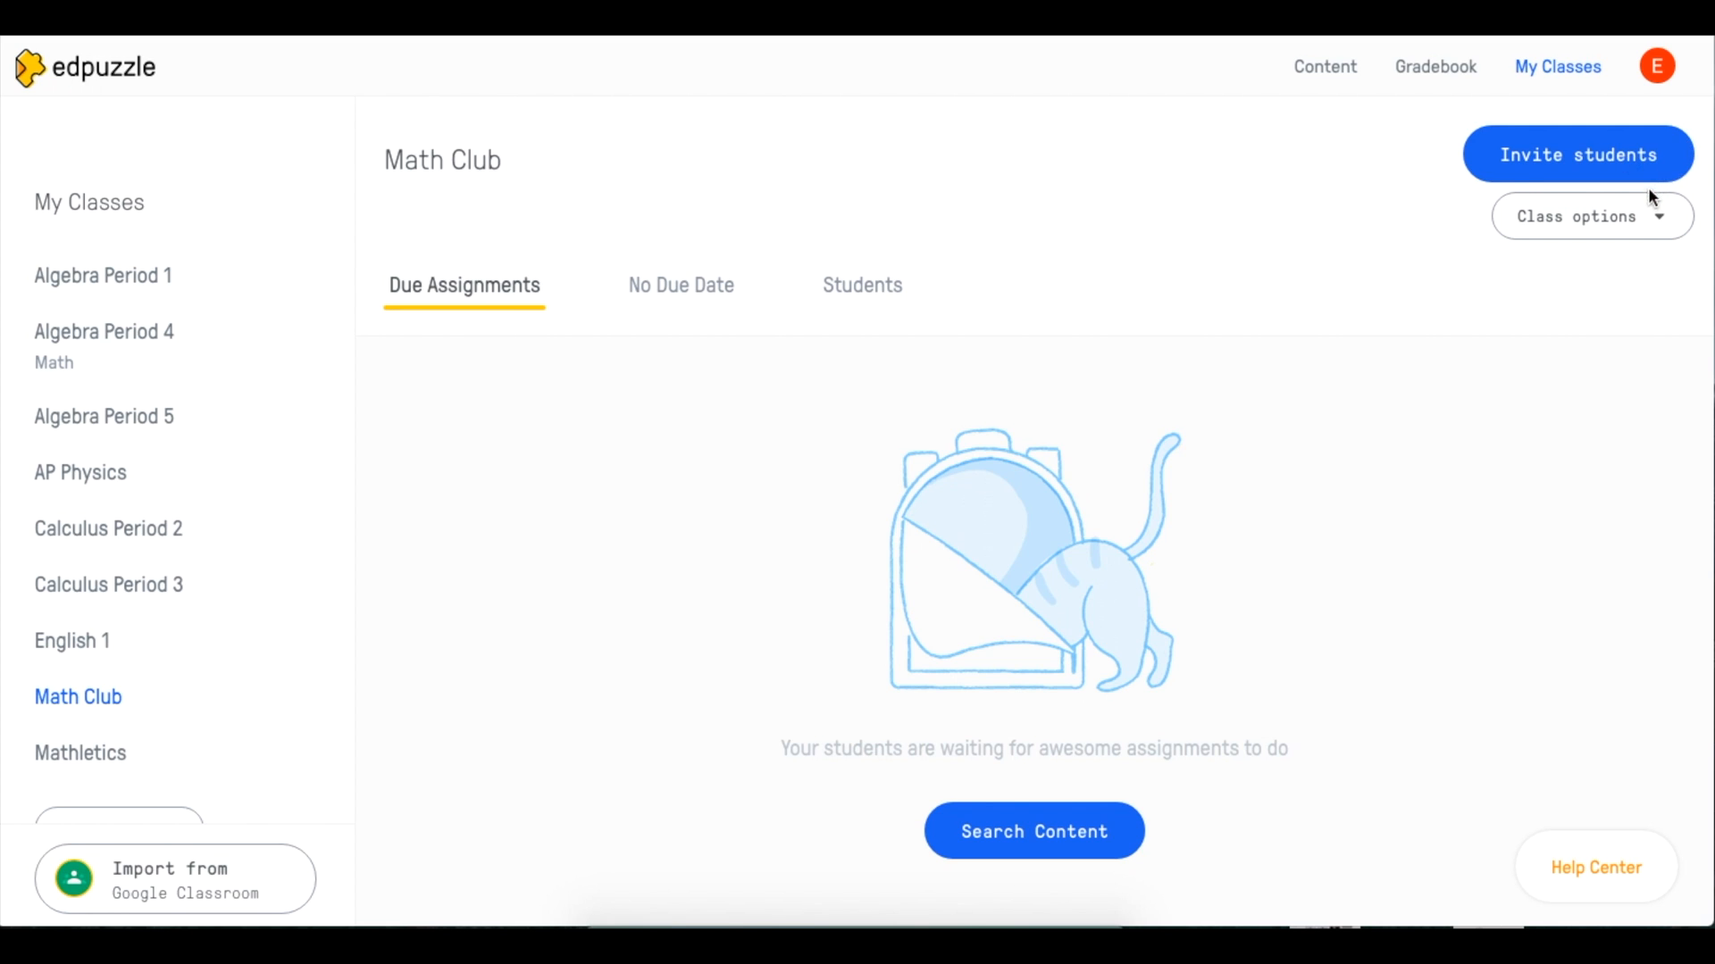
mouse_move(1624, 243)
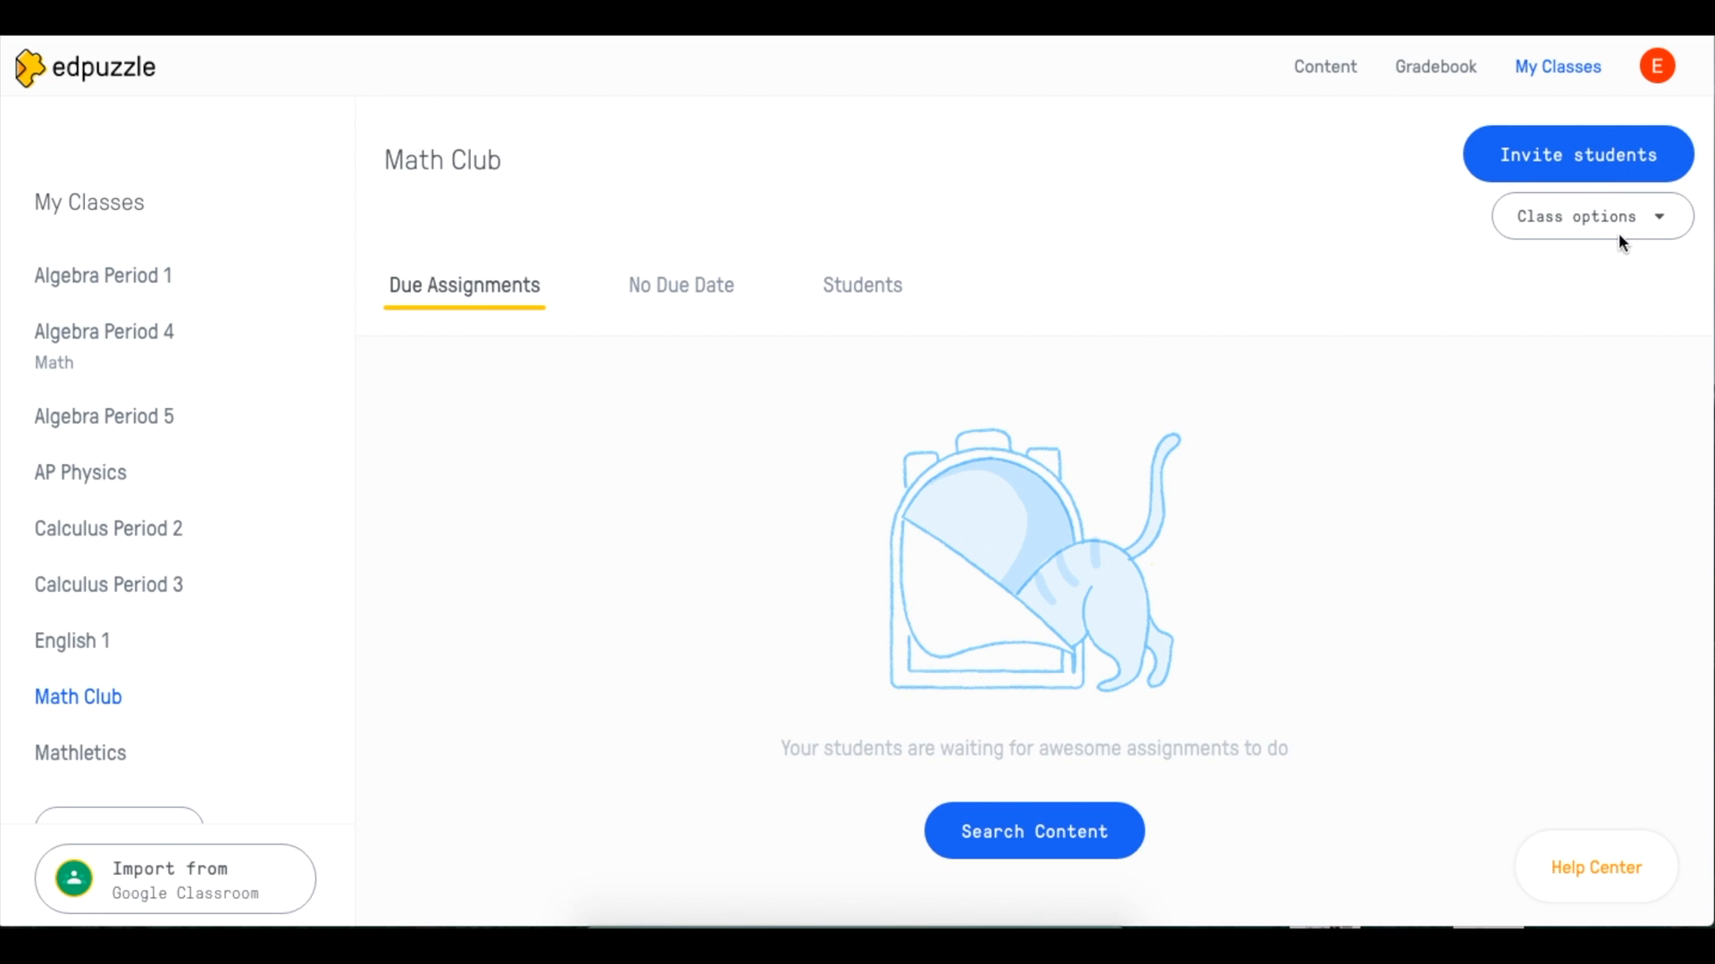
mouse_move(1629, 238)
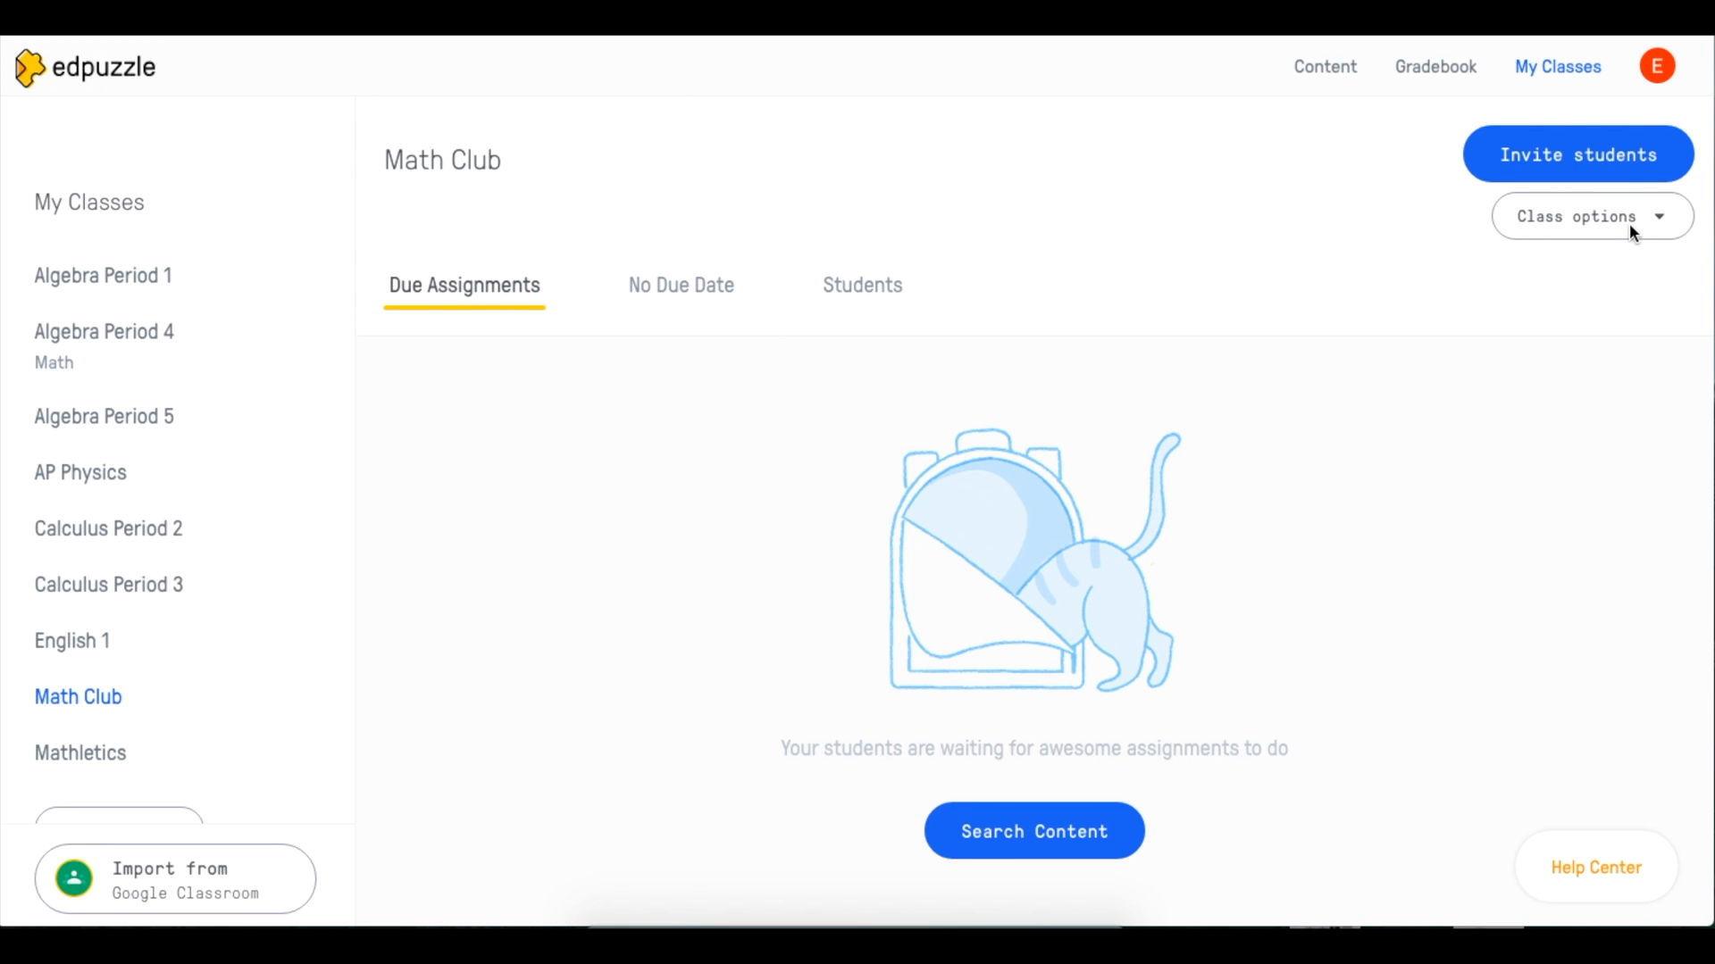
From Math Club's class options, start connecting it to Google Classroom
click(1589, 216)
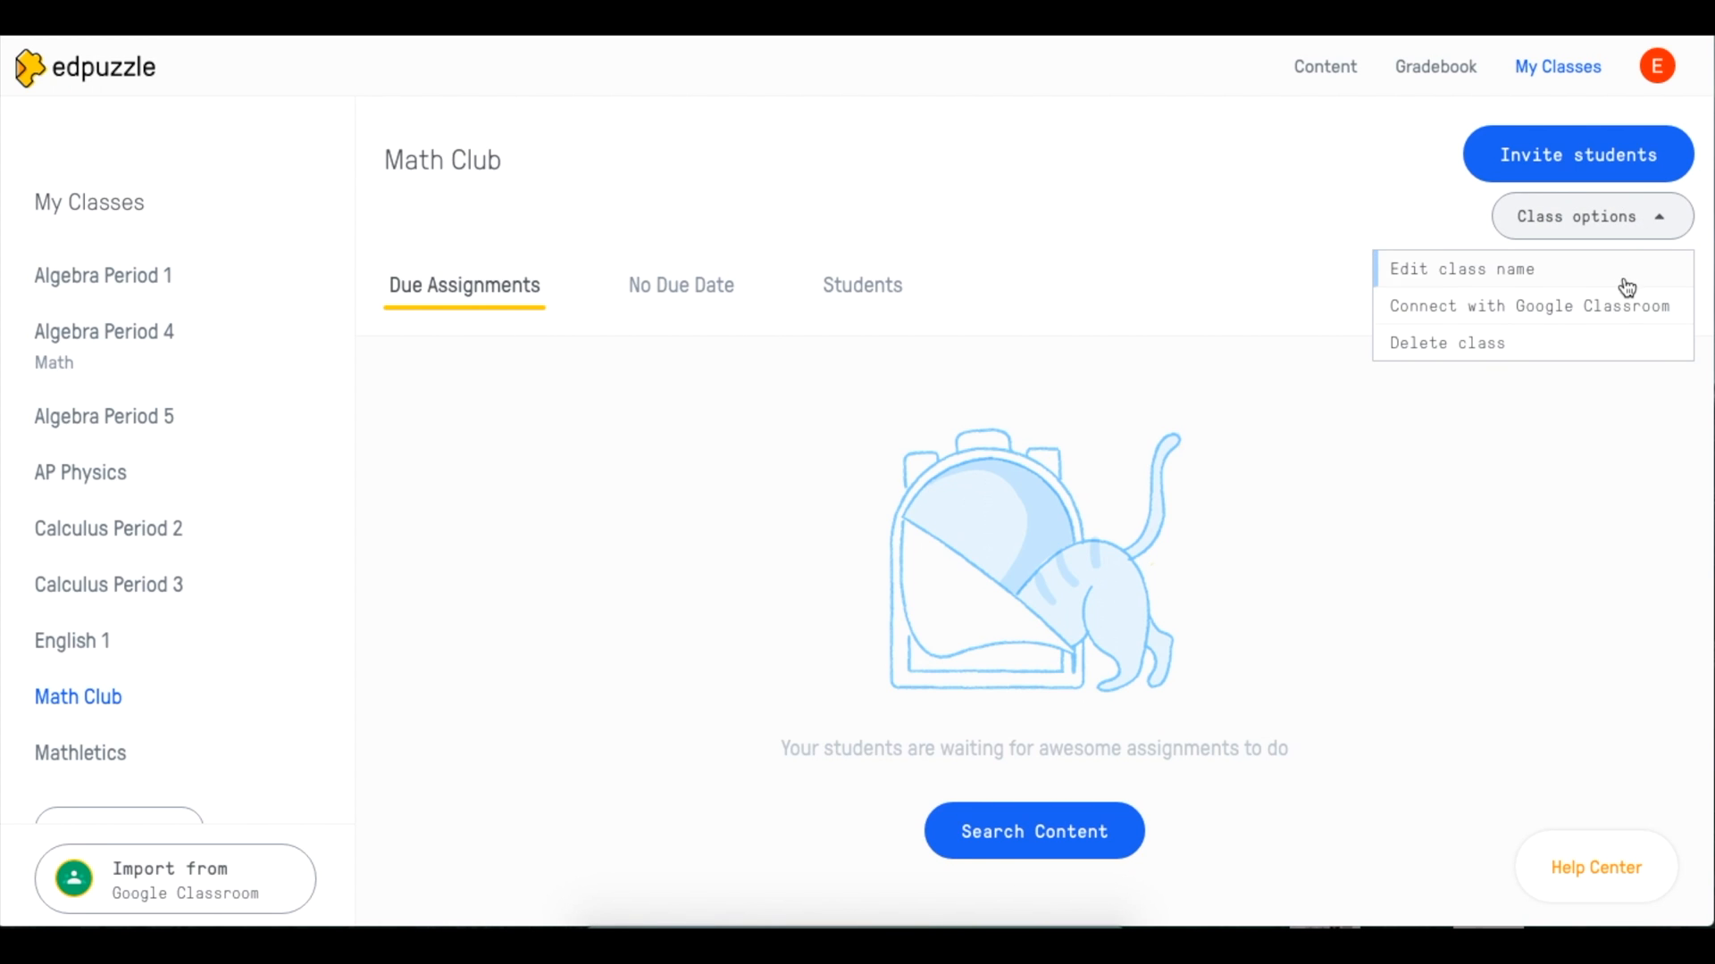
click(1527, 306)
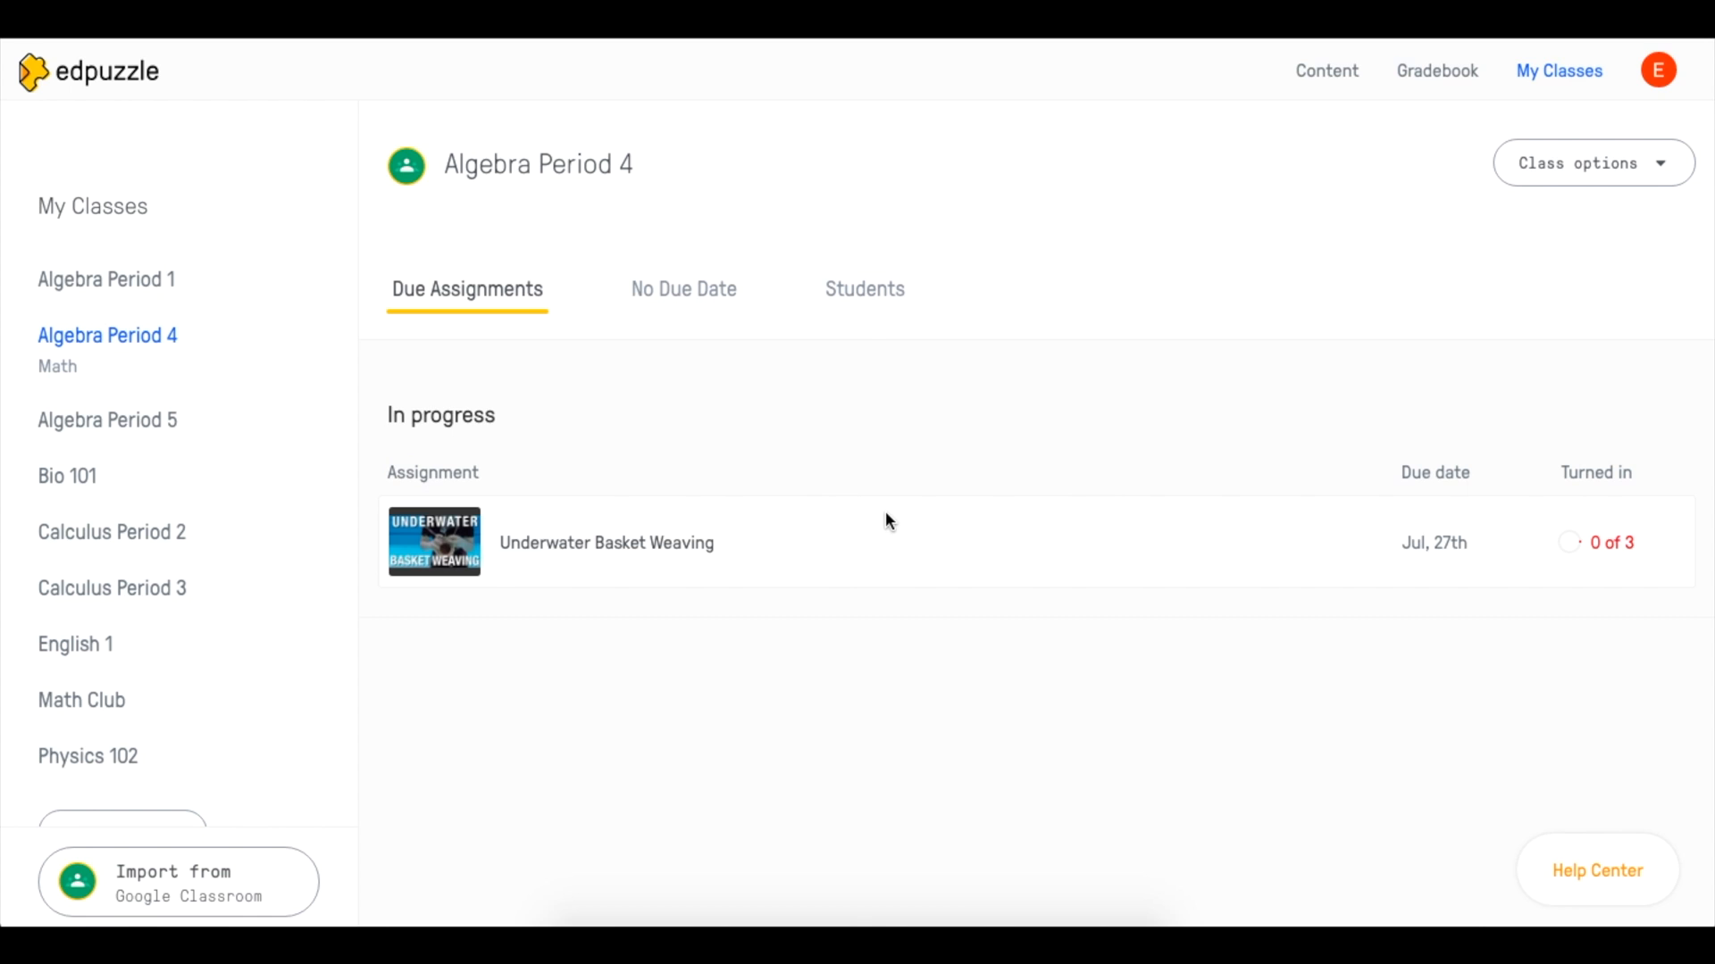
mouse_move(769, 552)
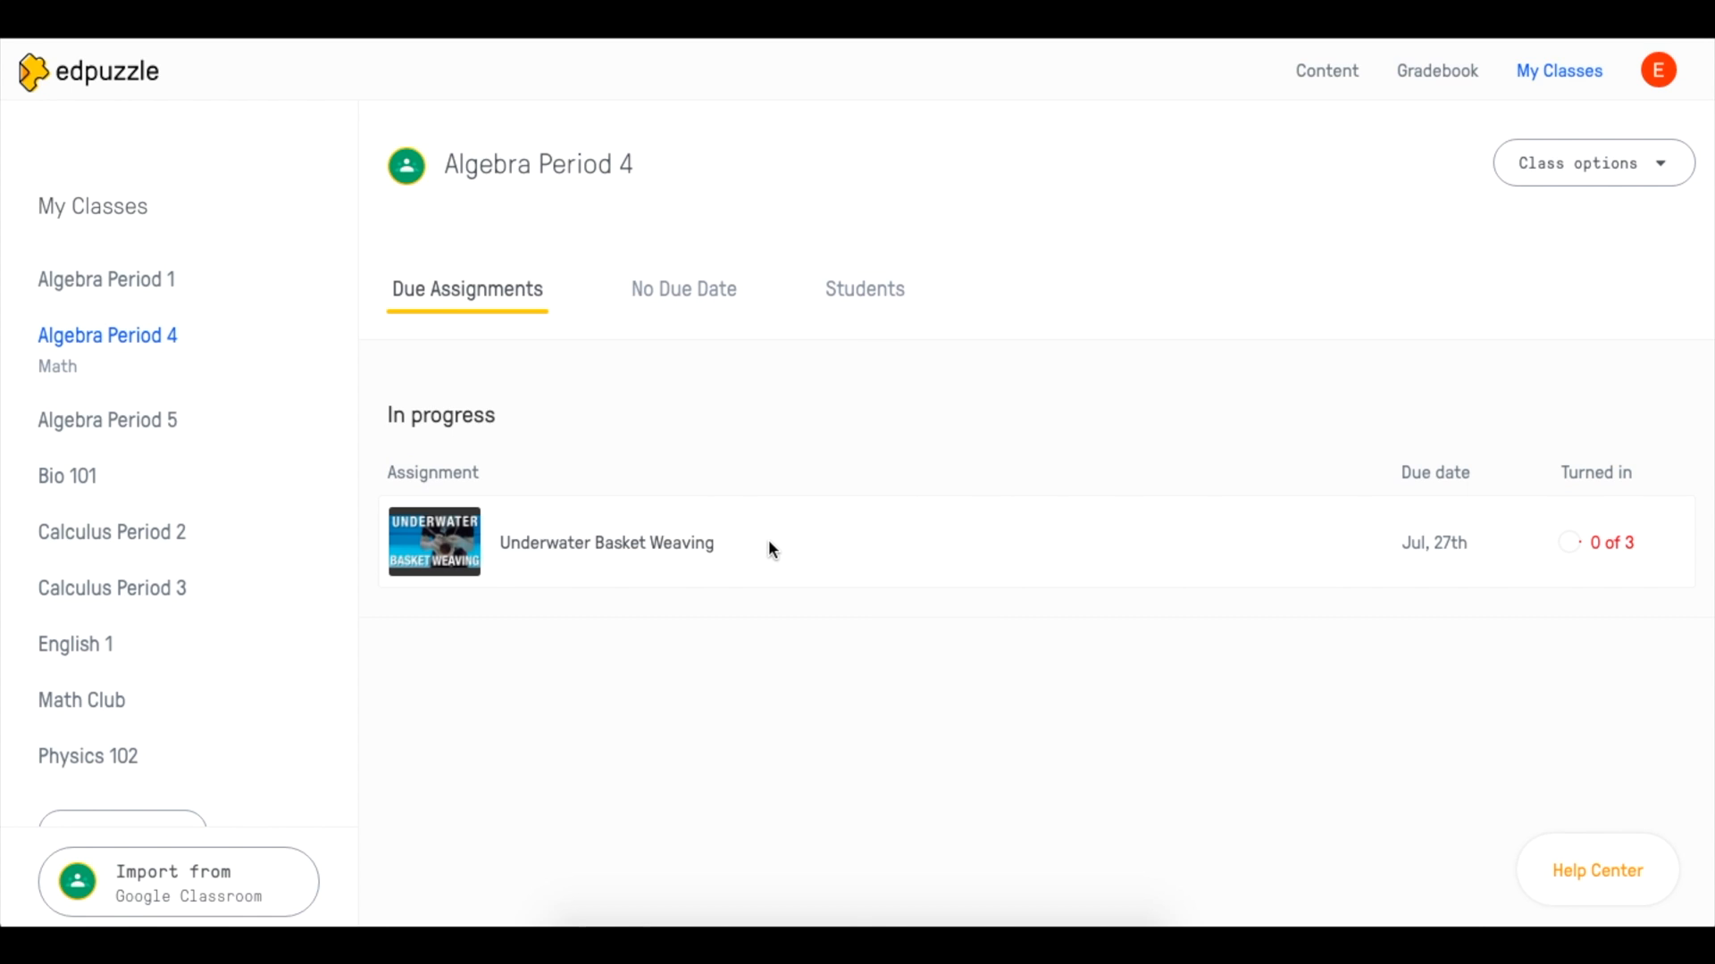
Post the Underwater Basket Weaving assignment to Google Classroom
click(509, 543)
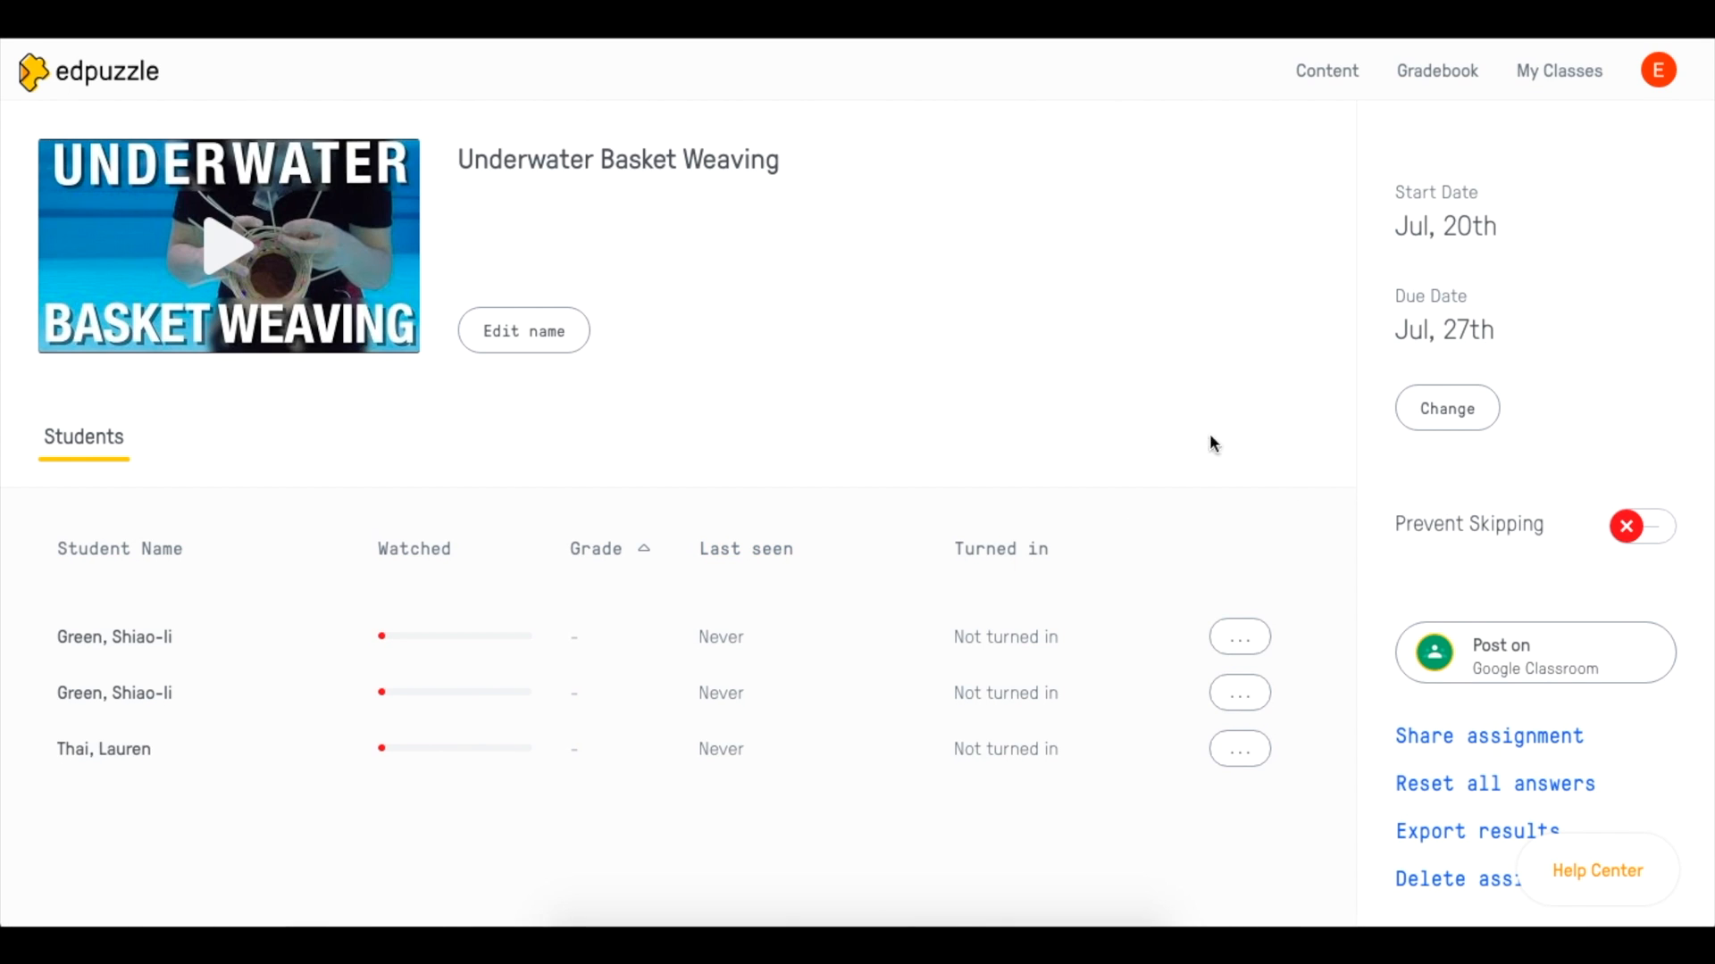
click(1533, 654)
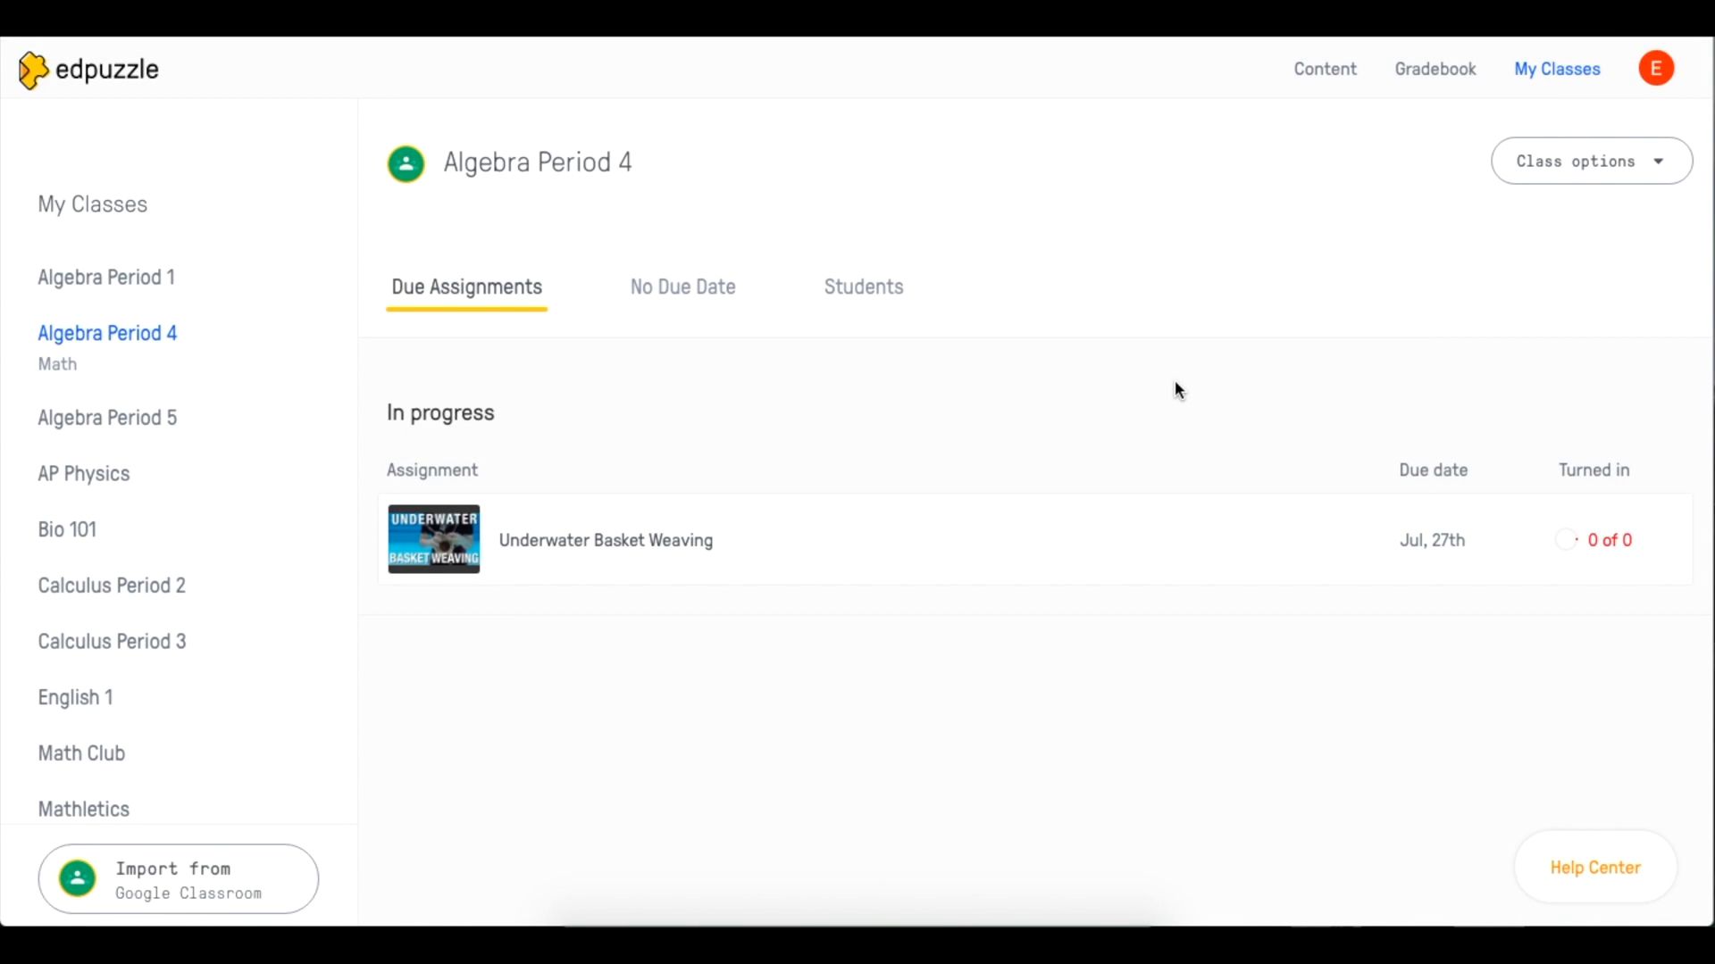
mouse_move(889, 311)
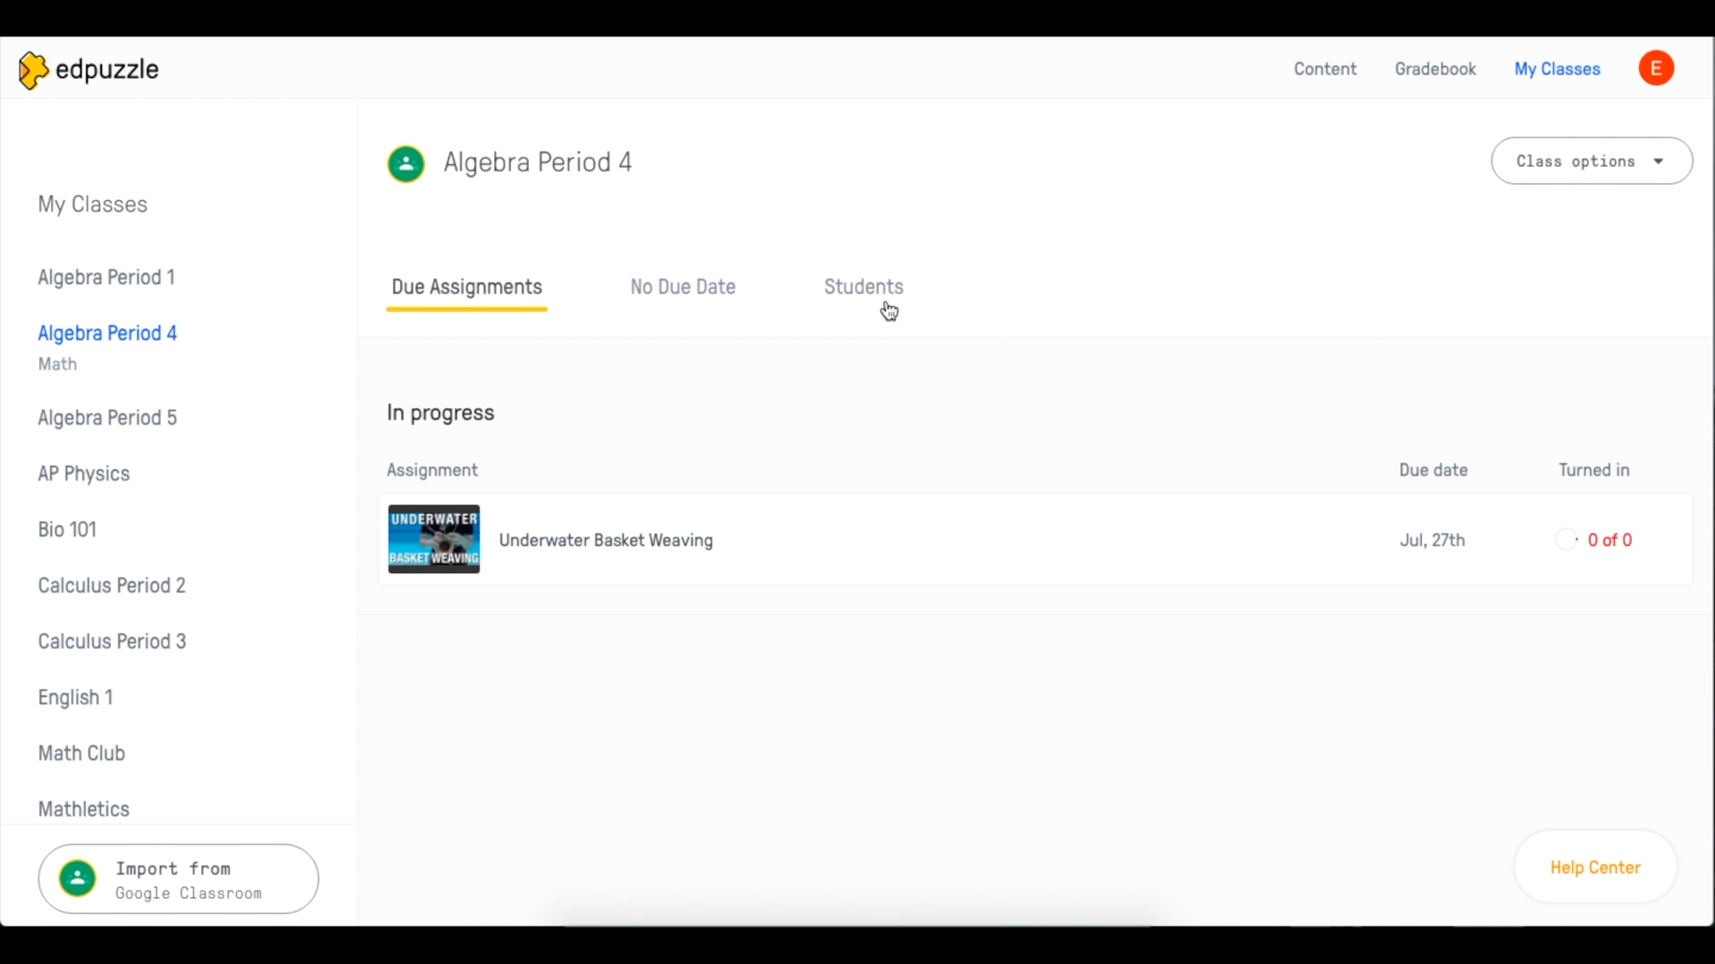
Show the Algebra Period 4 student roster with its Google Classroom sync option
click(863, 286)
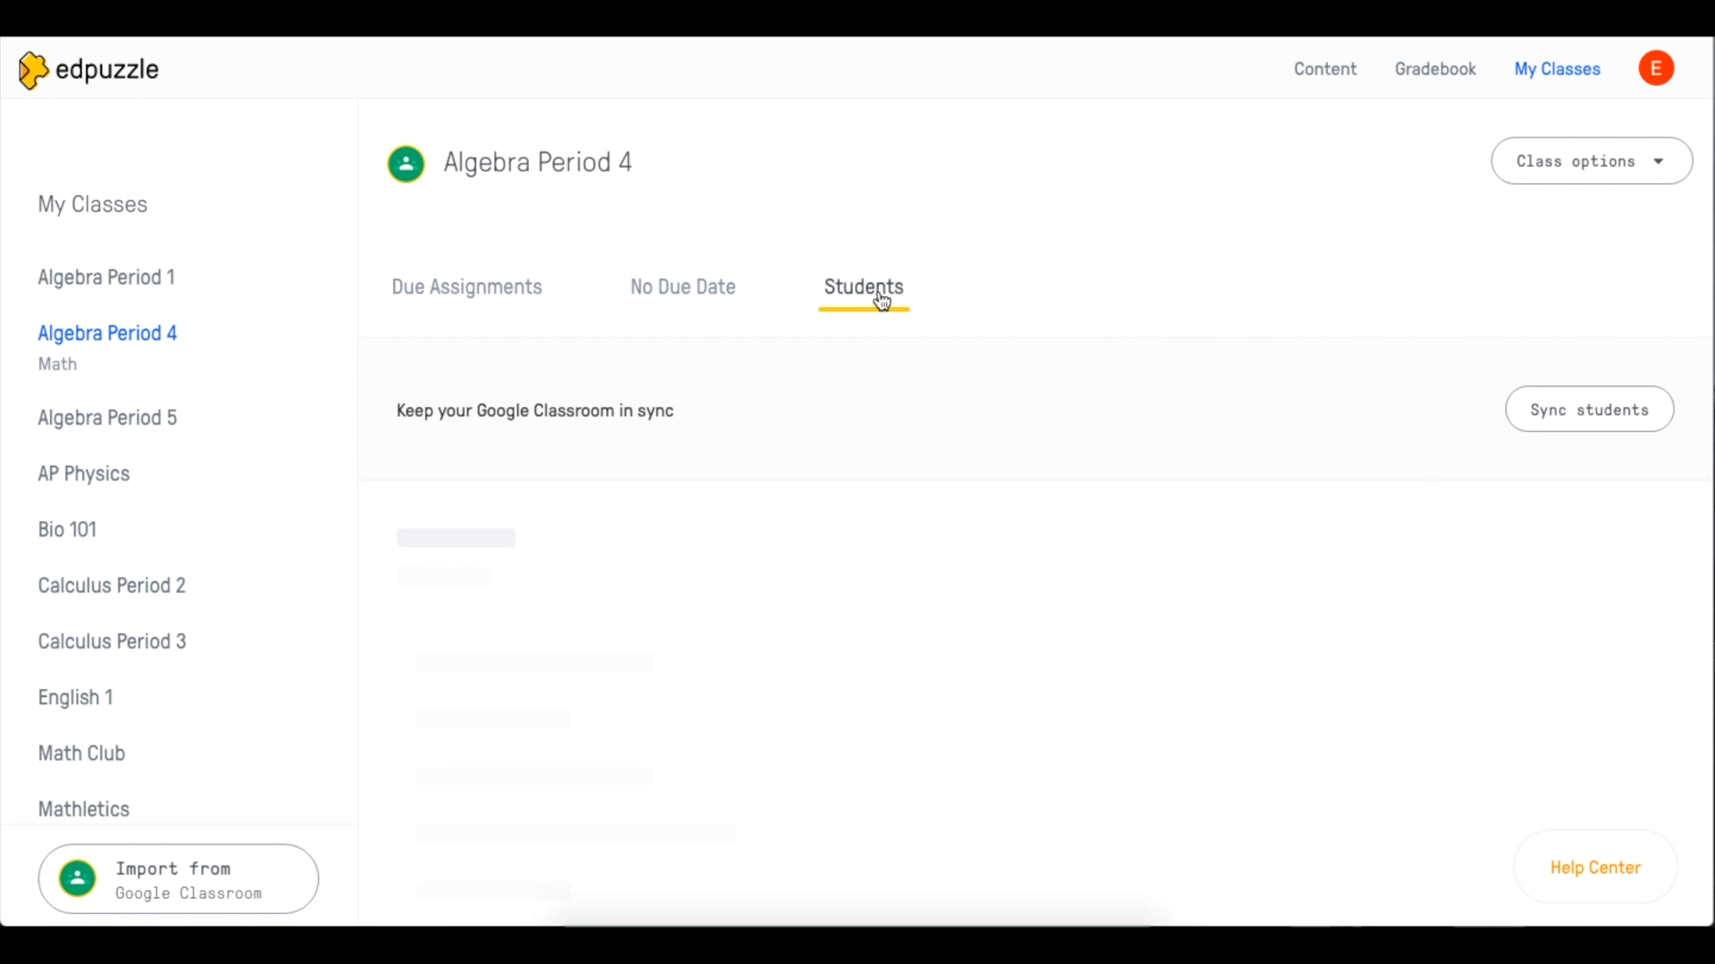